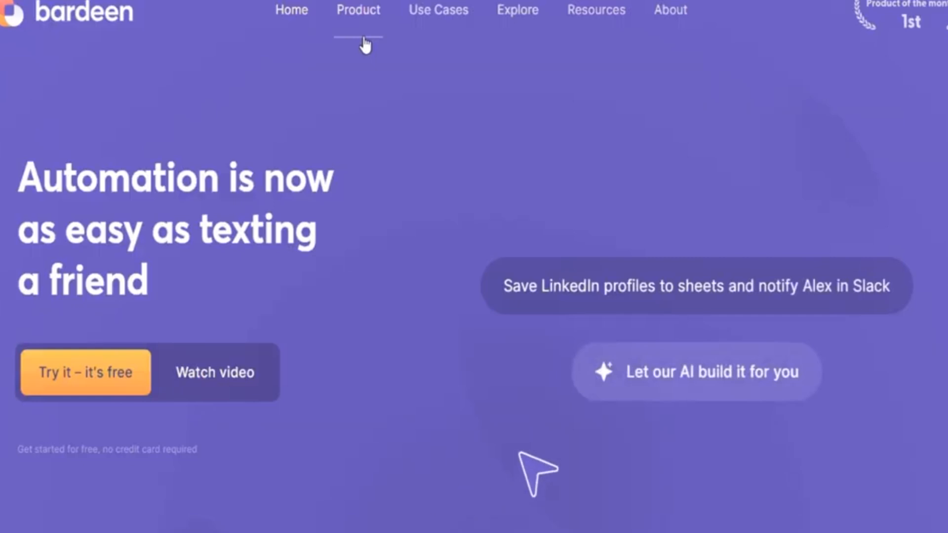
# Scroll the Bardeen homepage down to the 'Let AI build automations for you' section
pyautogui.scroll(-3)
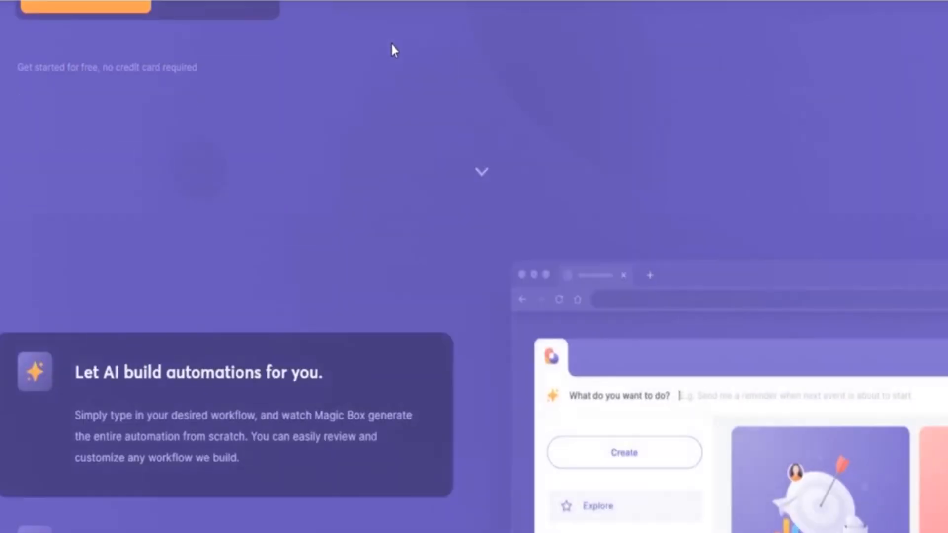
pyautogui.scroll(-3)
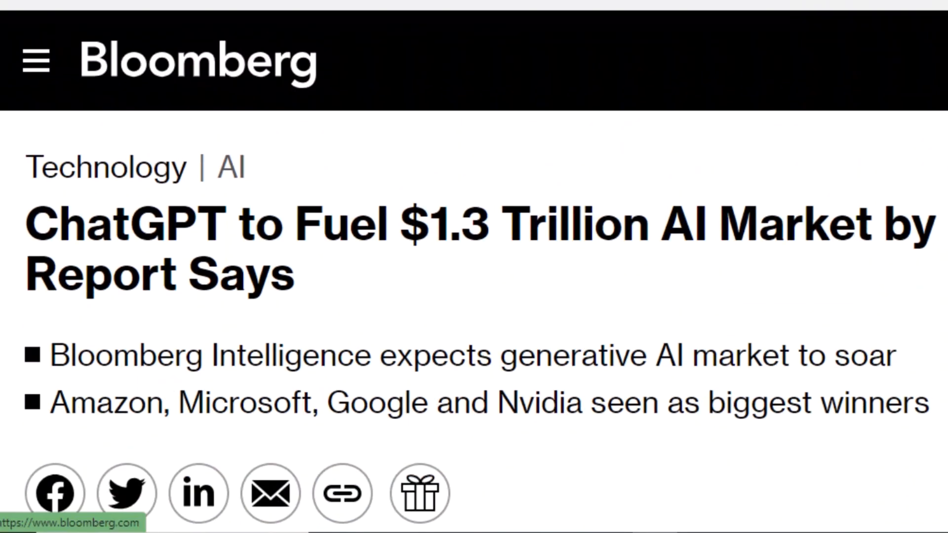
pyautogui.scroll(-3)
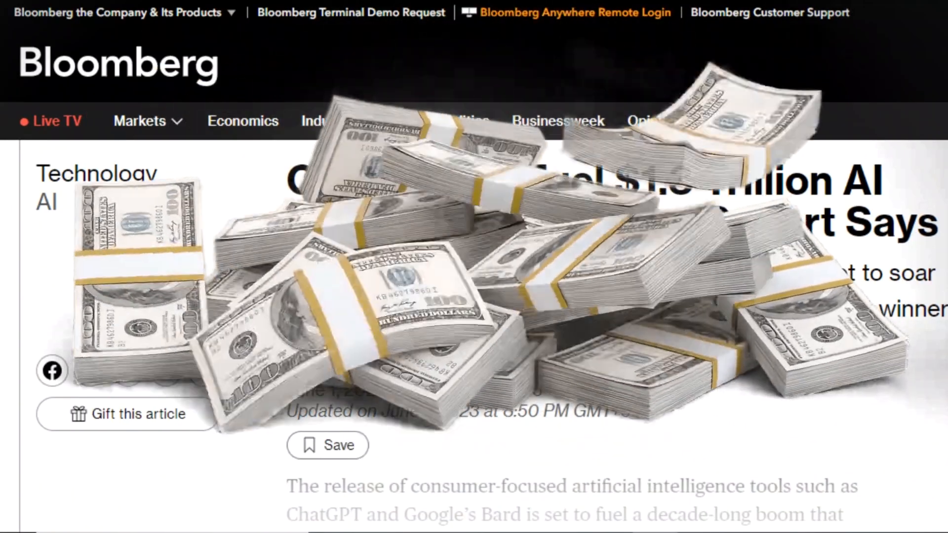
pyautogui.scroll(-3)
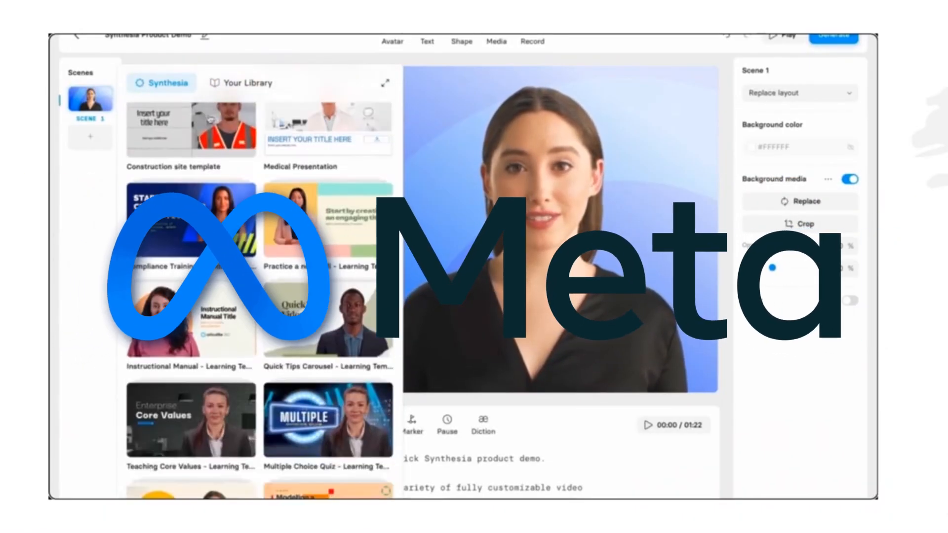
pyautogui.click(392, 41)
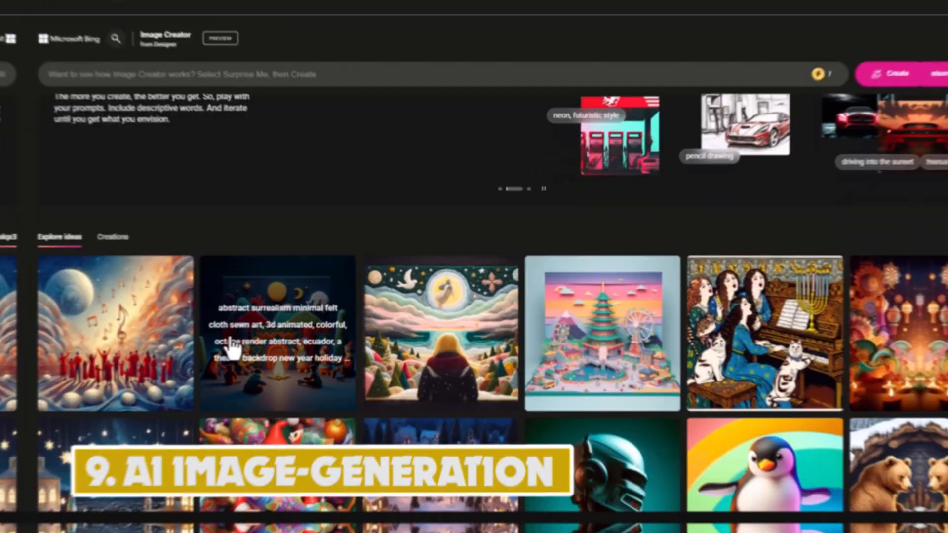
pyautogui.scroll(-3)
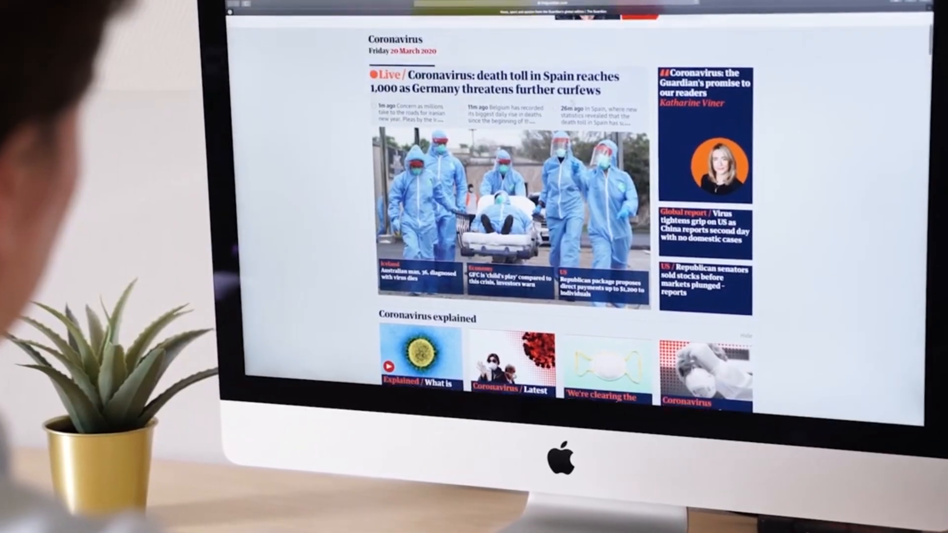
pyautogui.scroll(-3)
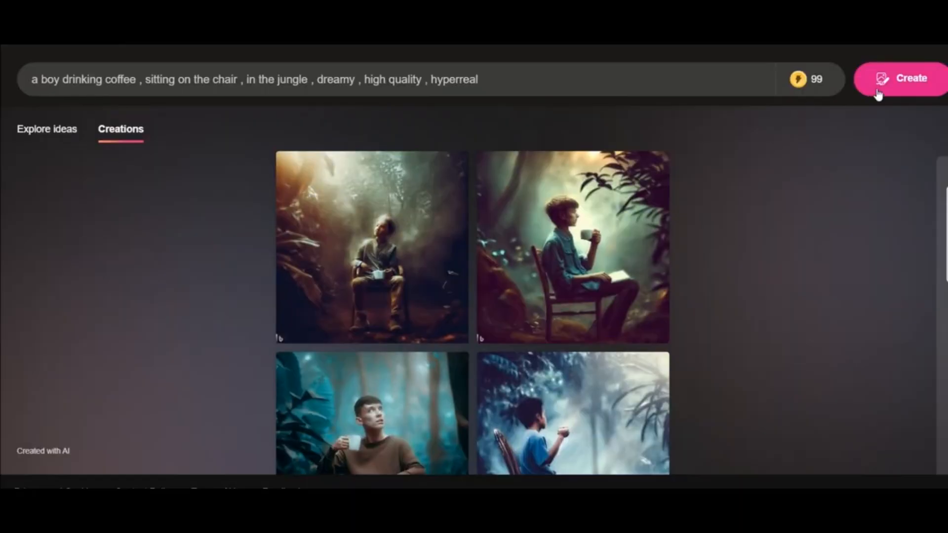
# Generate another four jungle coffee-boy images and begin a 'masculine and strong man' prompt
pyautogui.click(902, 78)
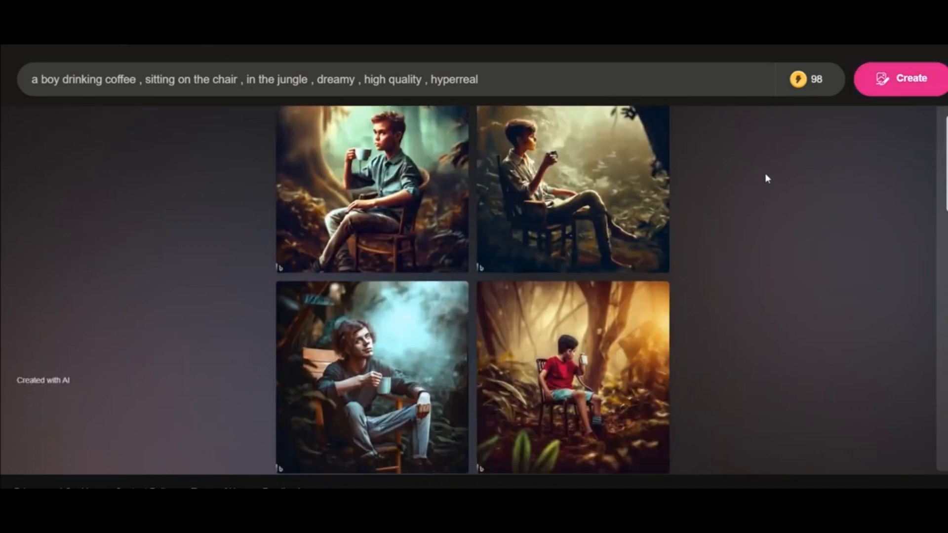
pyautogui.write('a masculine and strong man , charm , ski')
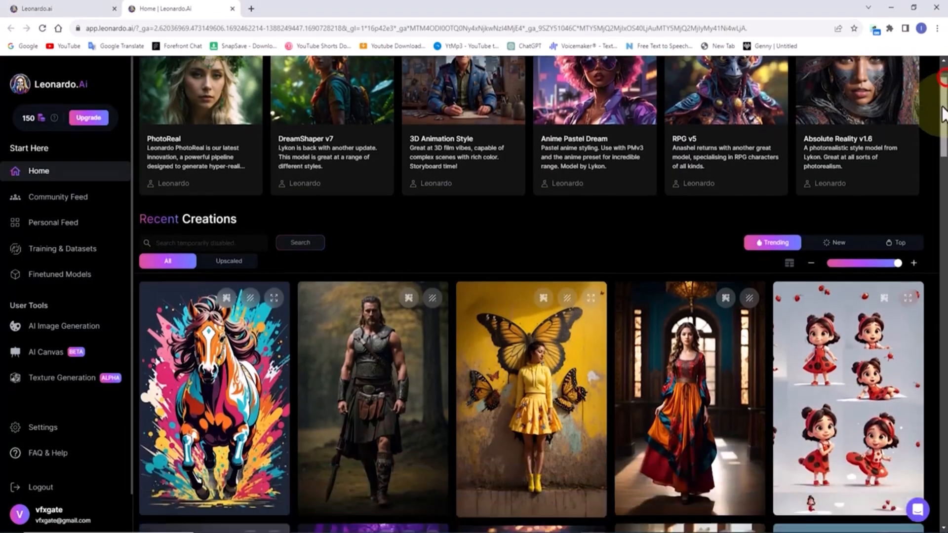
# Browse Leonardo.Ai recent creations, open AI Image Generation, then show the video transitions list
pyautogui.scroll(-3)
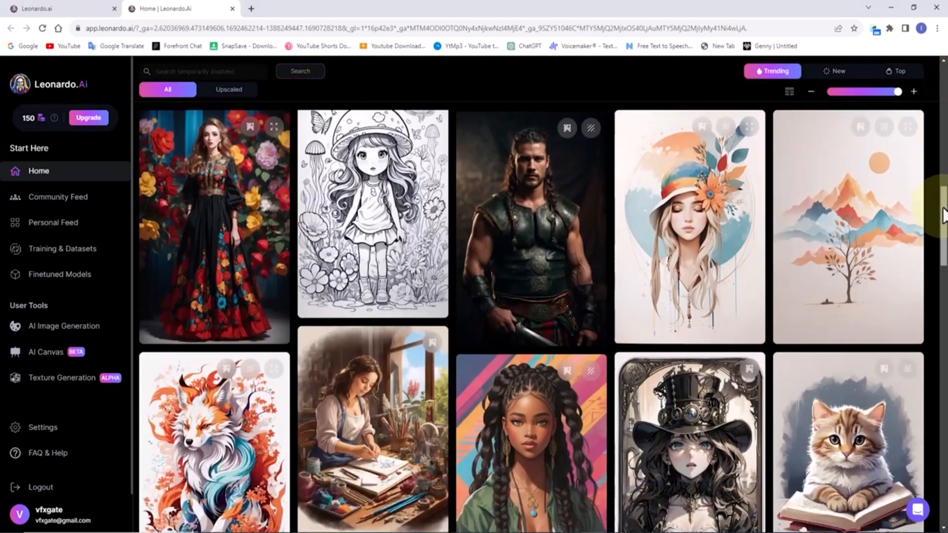
pyautogui.scroll(-3)
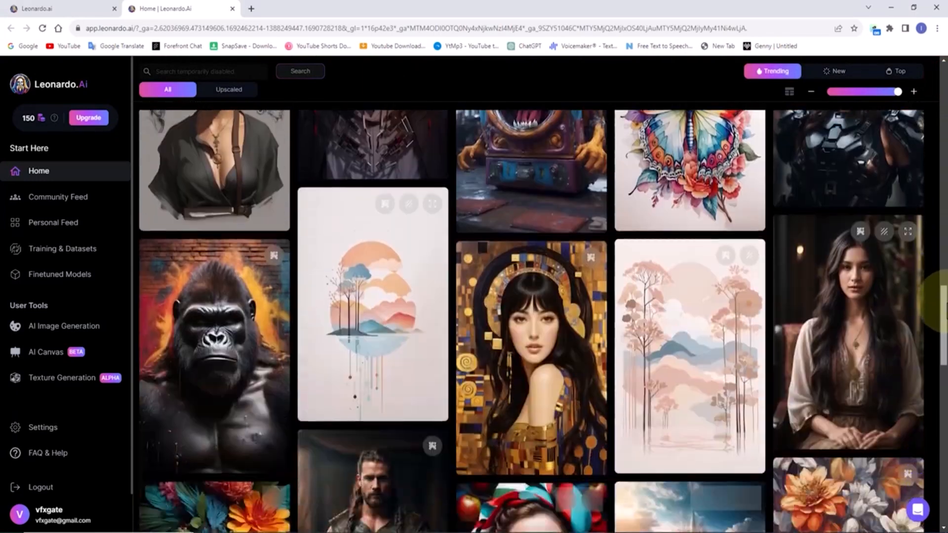
pyautogui.scroll(3)
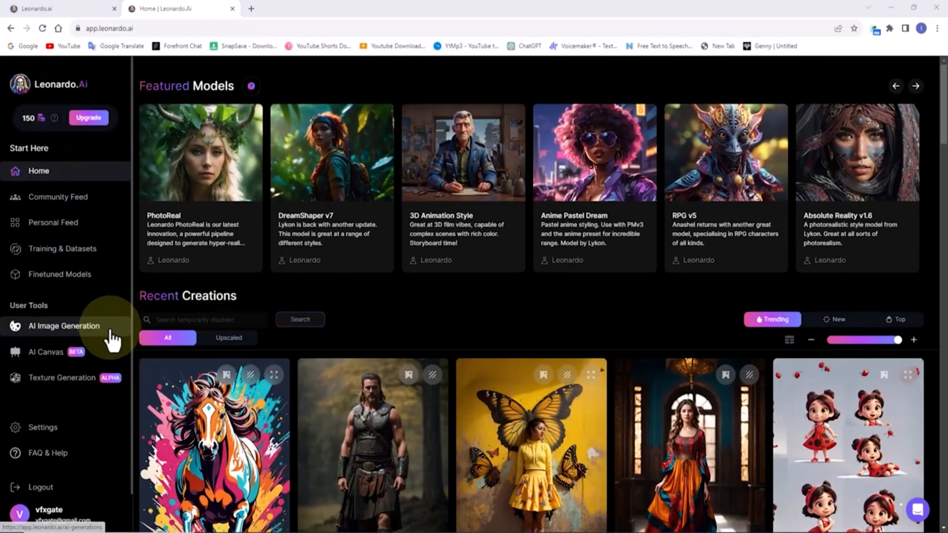
pyautogui.click(64, 326)
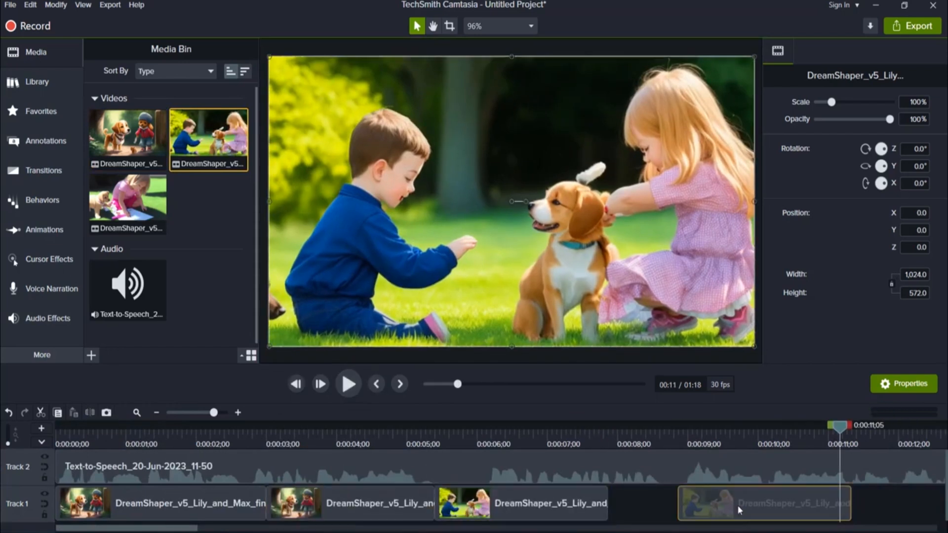
pyautogui.click(43, 170)
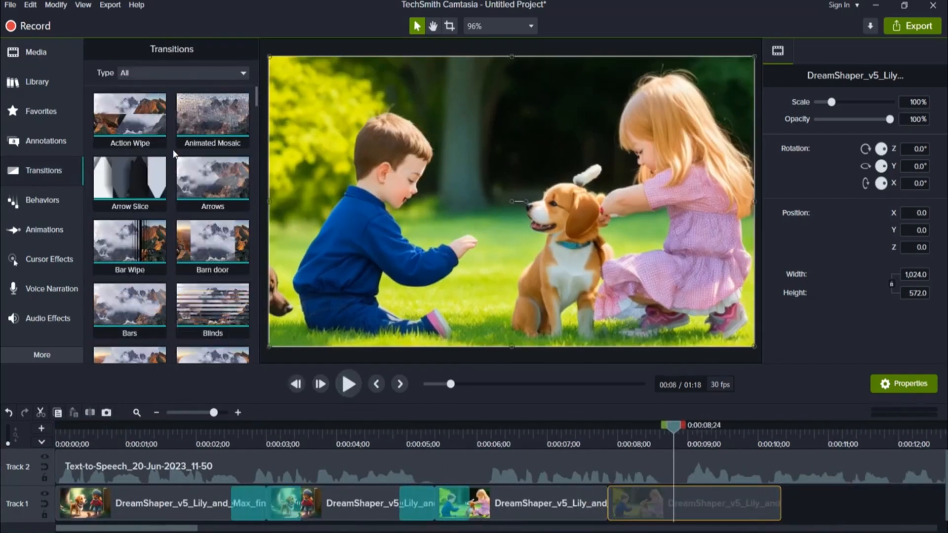